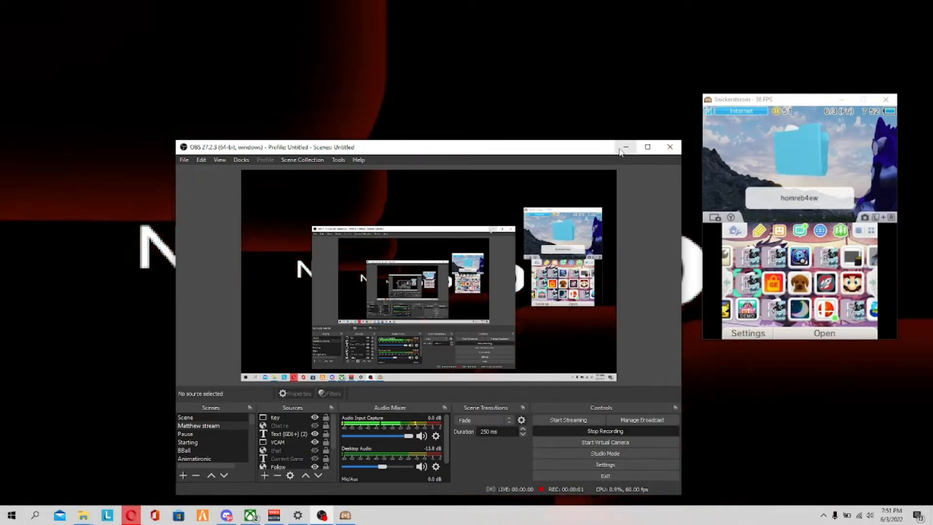
Step: Minimize OBS Studio to reveal the desktop and the 3DS stream viewer
left_click(625, 146)
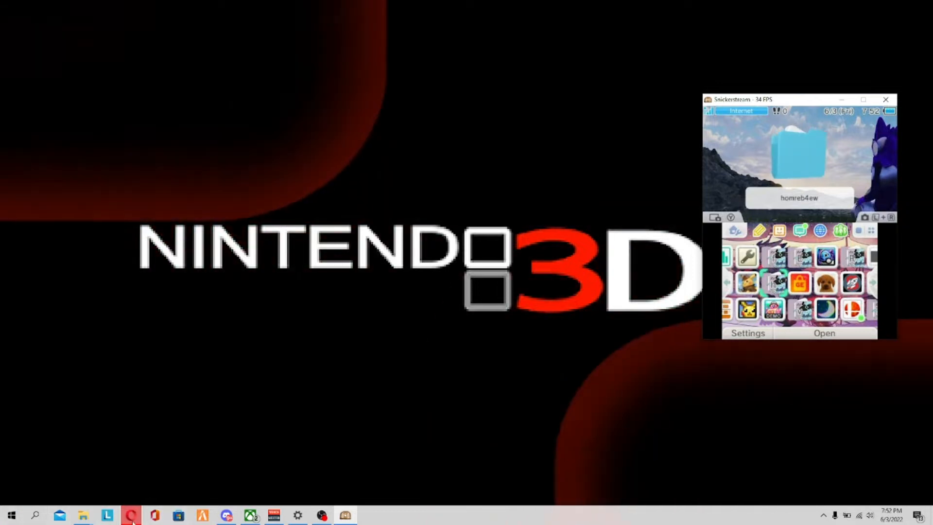
Step: Bring up the PinBox releases page and expand the r0.2.4 test 1 assets
left_click(131, 515)
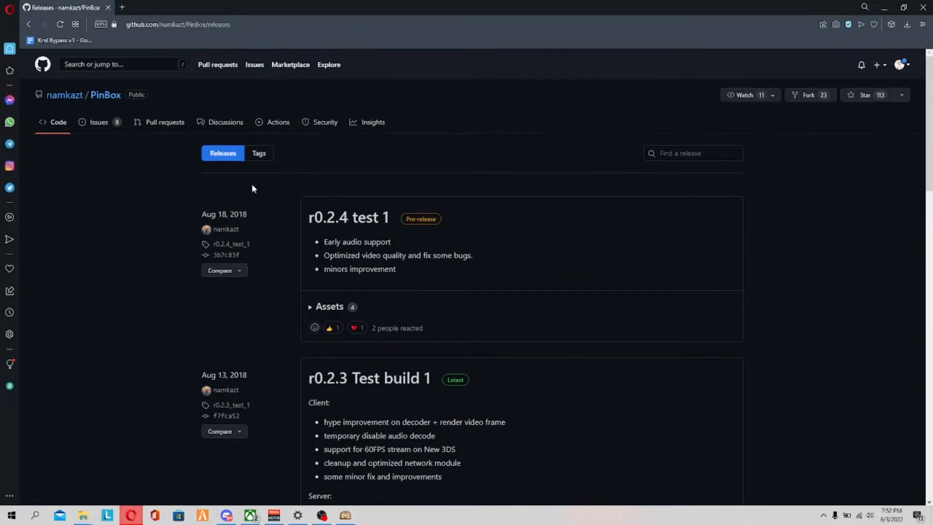
mouse_move(223, 77)
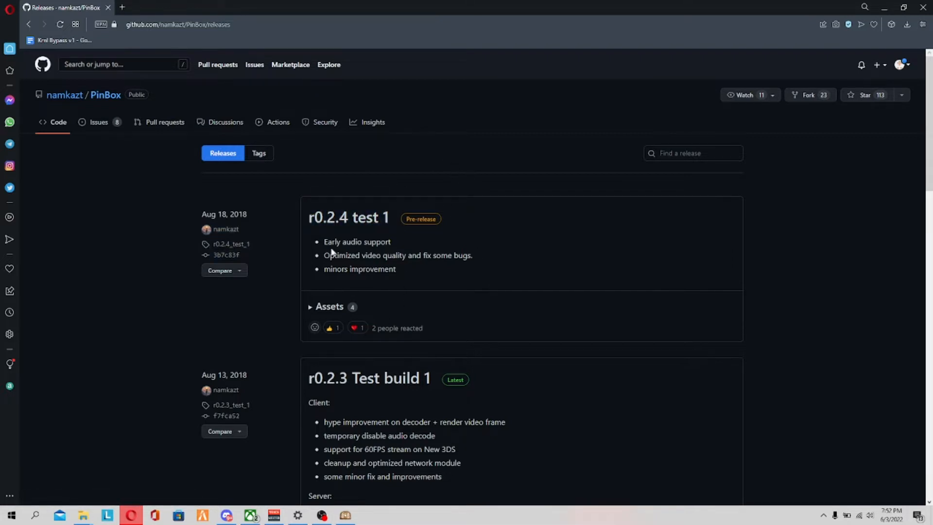
left_click(329, 307)
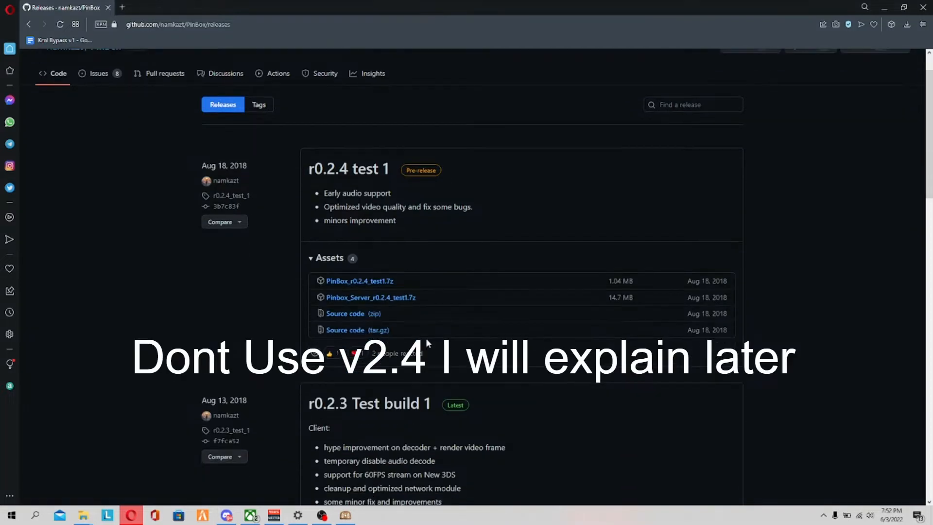
mouse_move(601, 286)
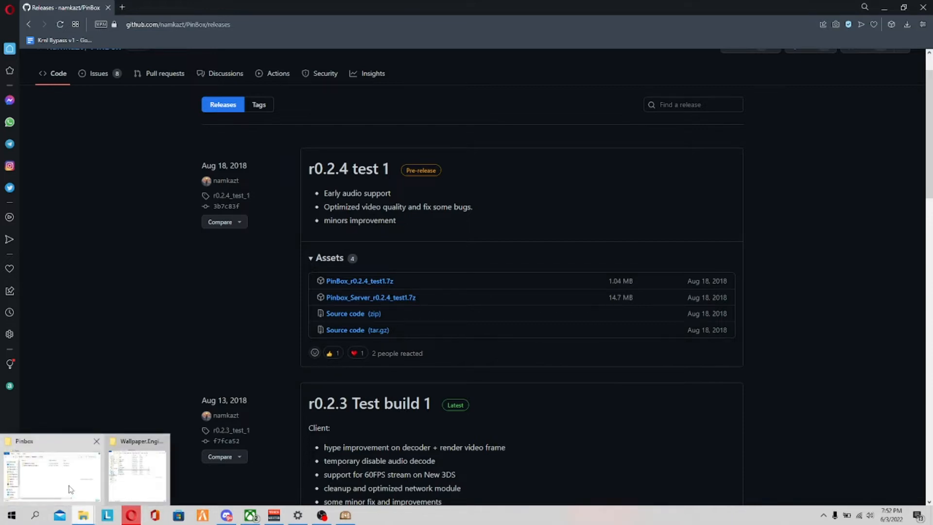
Step: Browse PinBox_r0.2.4_test1, then open Pinbox_Server_r0.2.4_test1 and select server.cfg
left_click(52, 469)
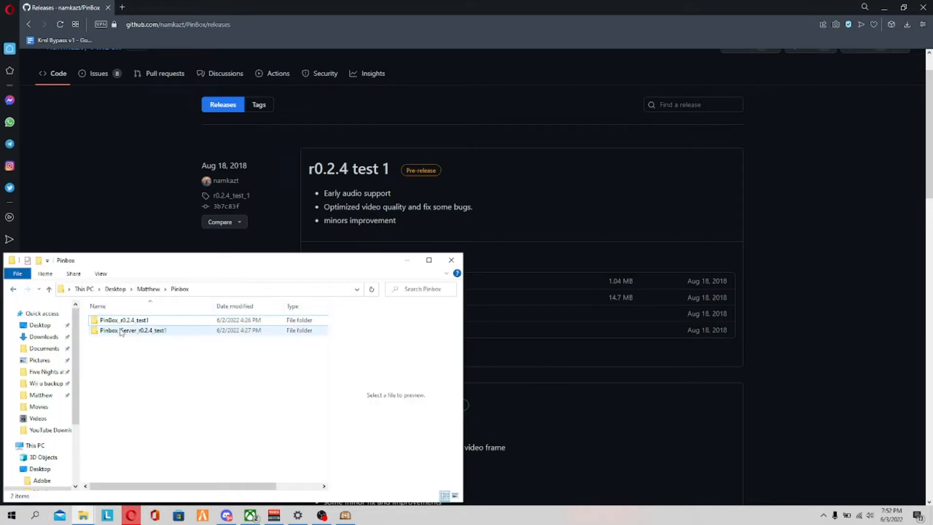
double_click(124, 320)
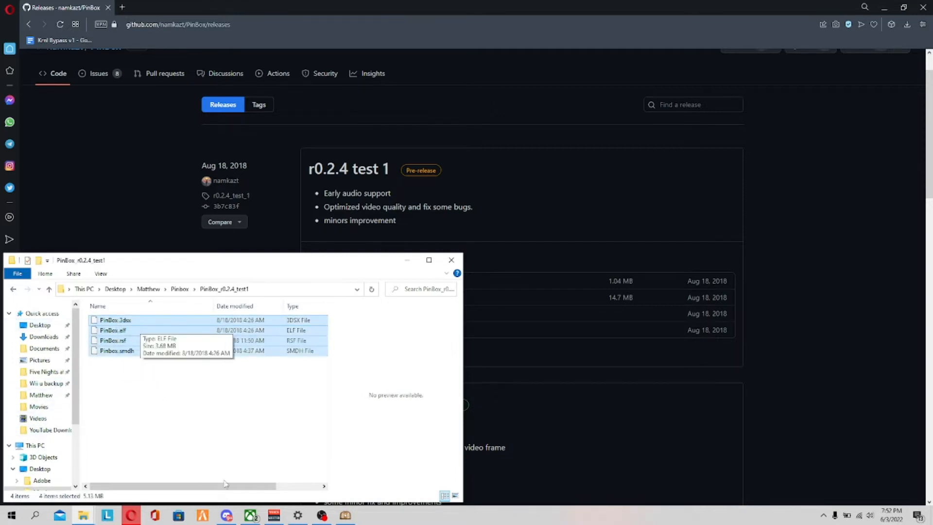
mouse_move(40, 360)
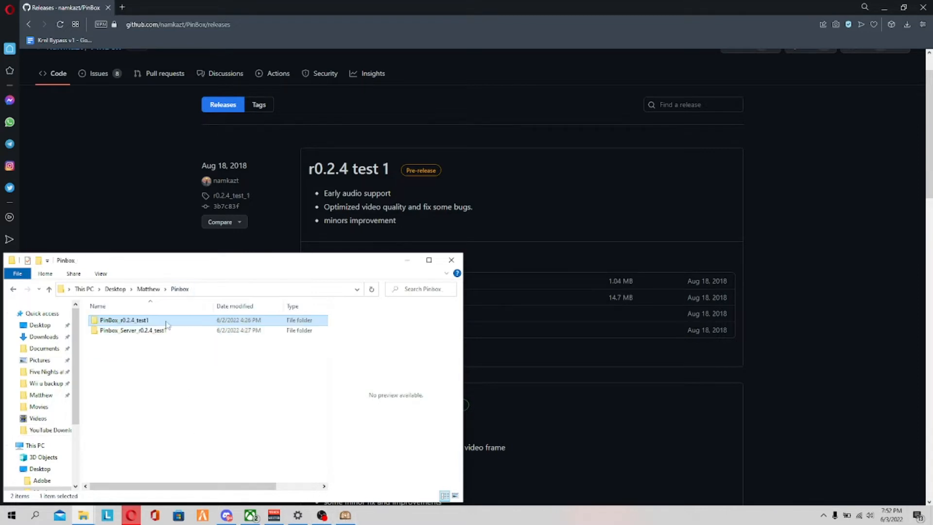
double_click(132, 330)
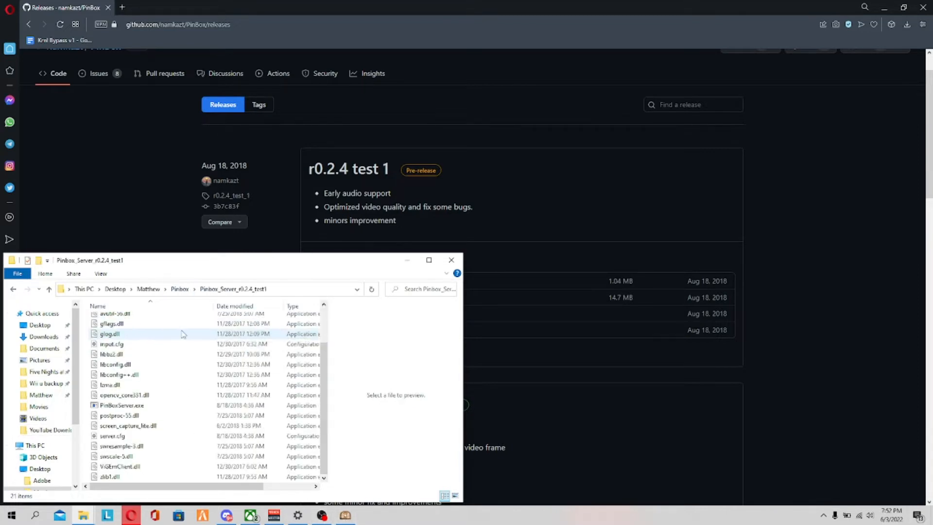
left_click(112, 435)
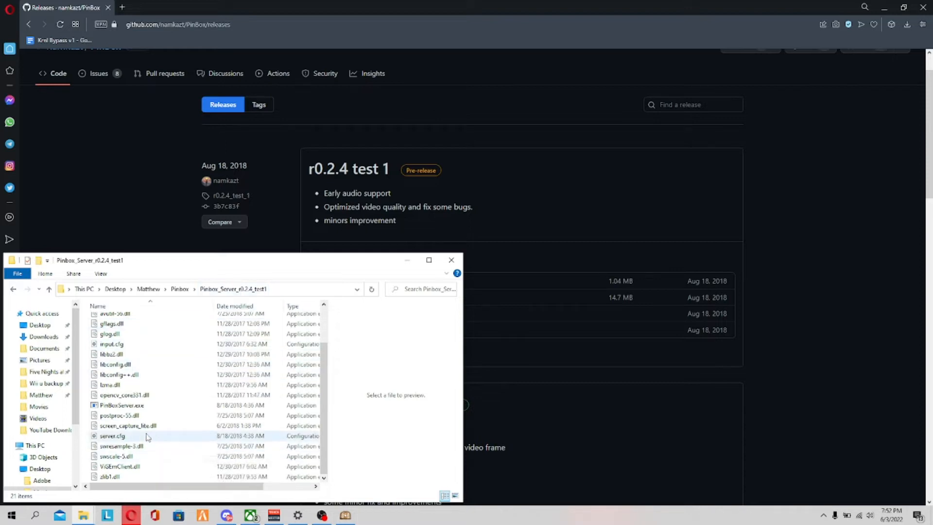
Step: Open server.cfg in Notepad and click into its monitor_index setting
right_click(112, 435)
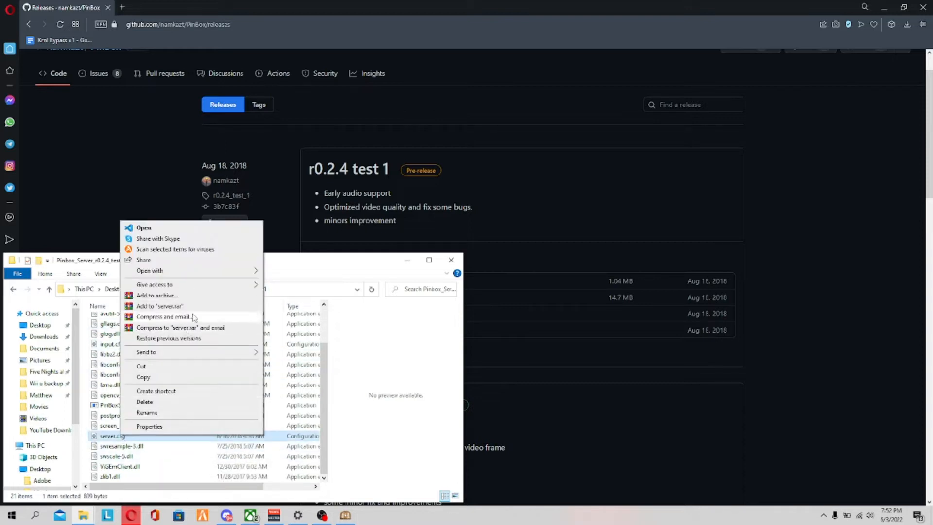
left_click(143, 227)
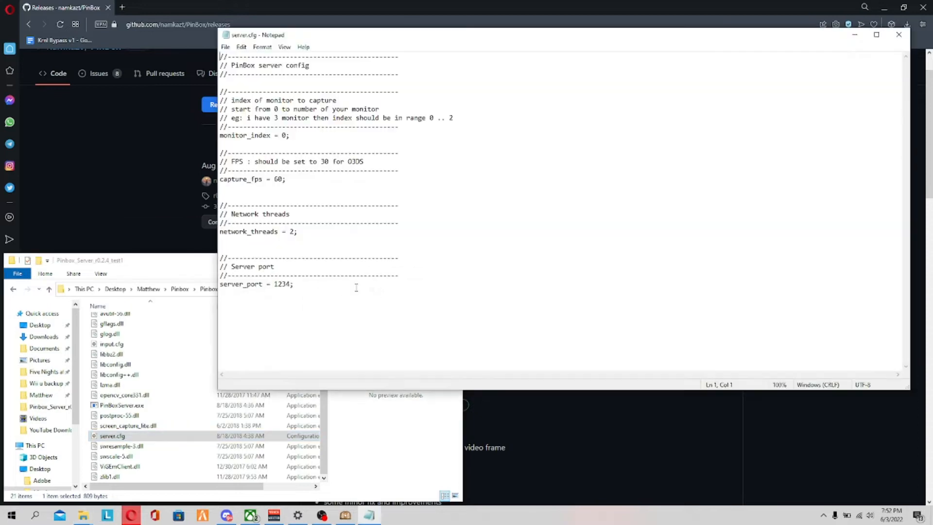
mouse_move(288, 154)
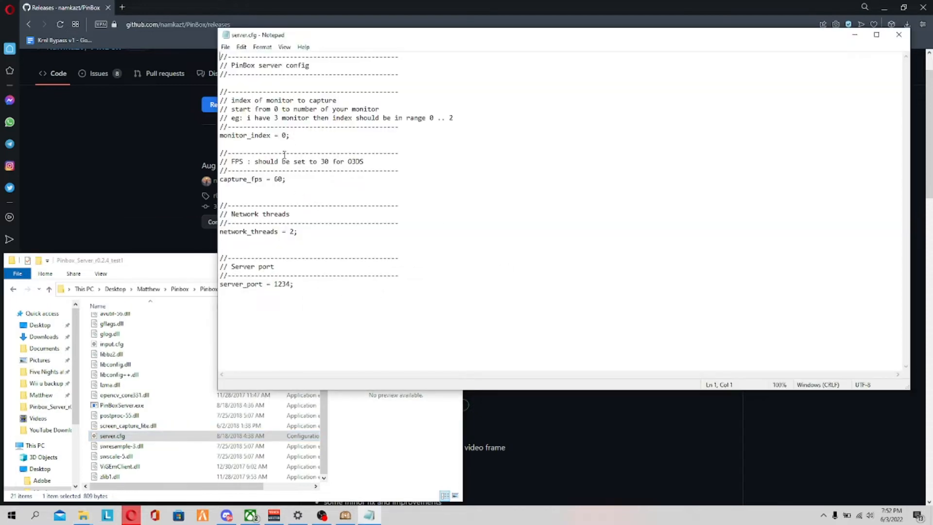
left_click(292, 223)
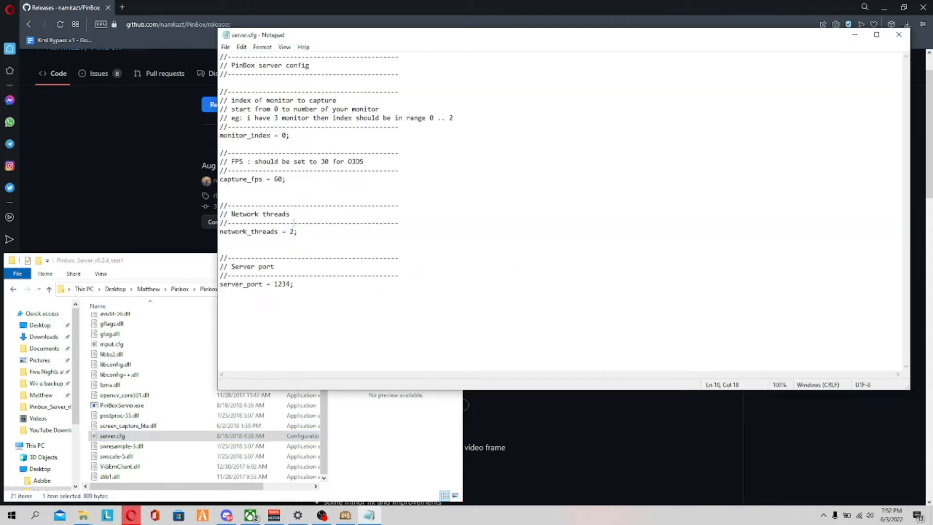
left_click(284, 179)
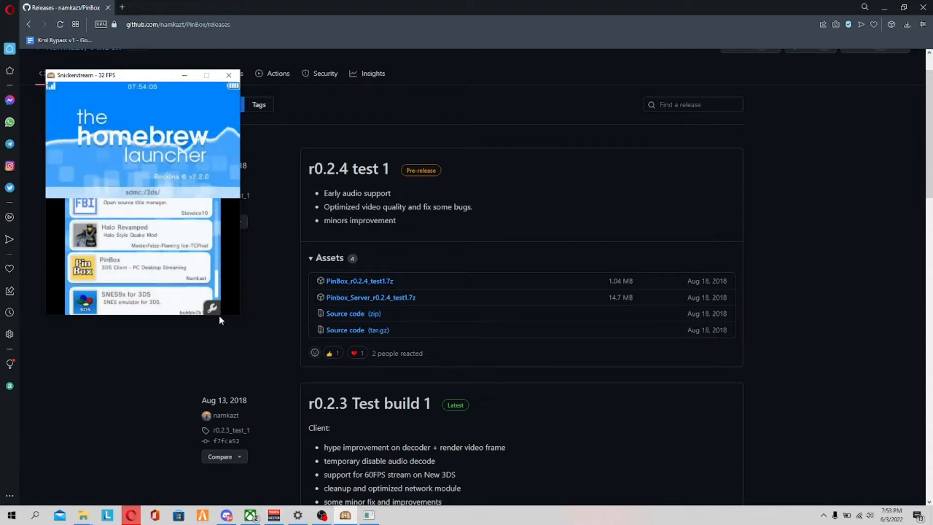
Step: Minimize Snickerstream, restore it to check the PinBox stream, then minimize it again
left_click(228, 75)
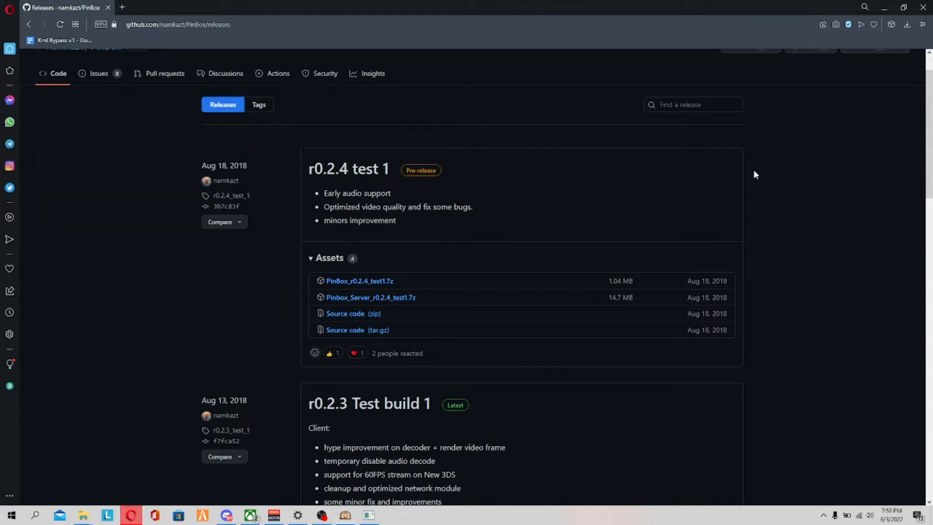
mouse_move(496, 445)
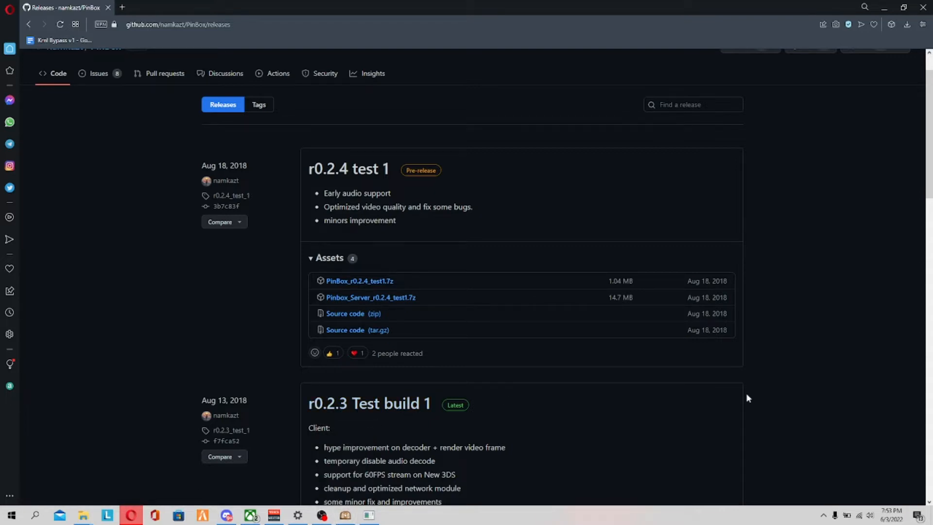
mouse_move(668, 416)
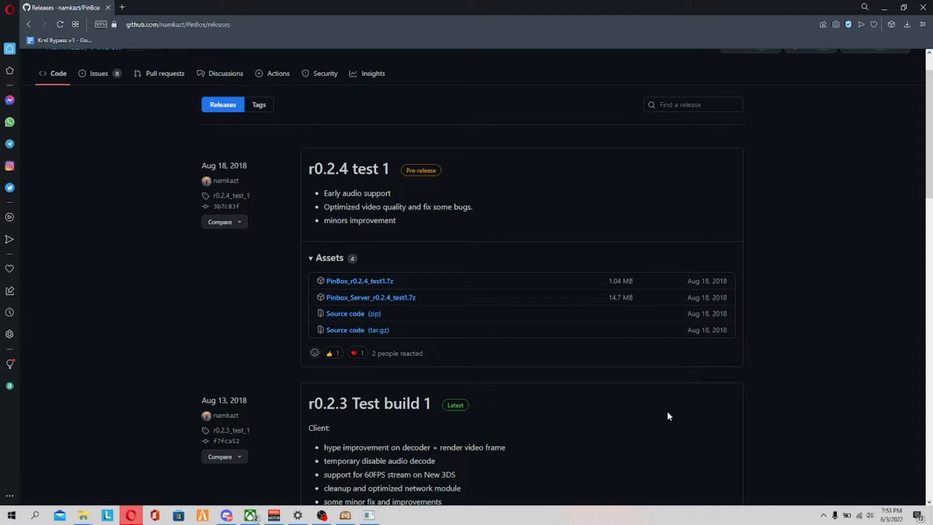
mouse_move(583, 425)
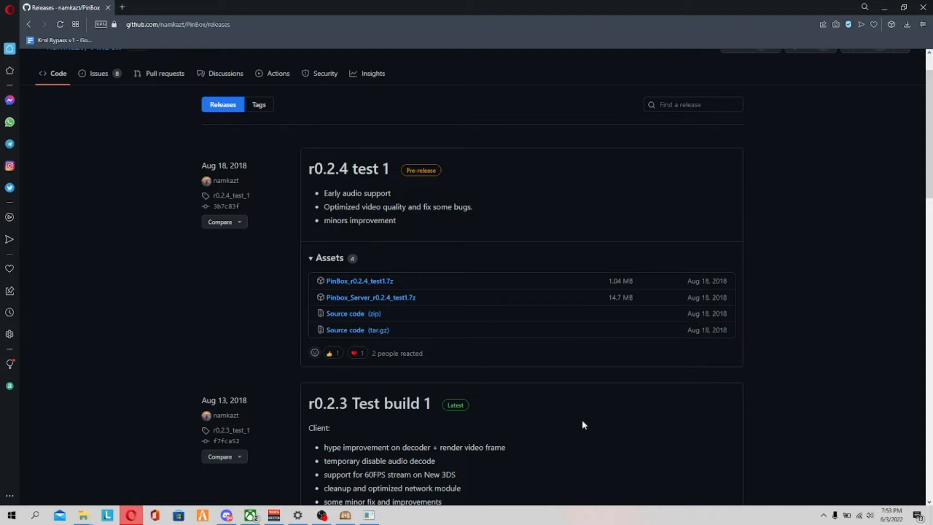
left_click(344, 515)
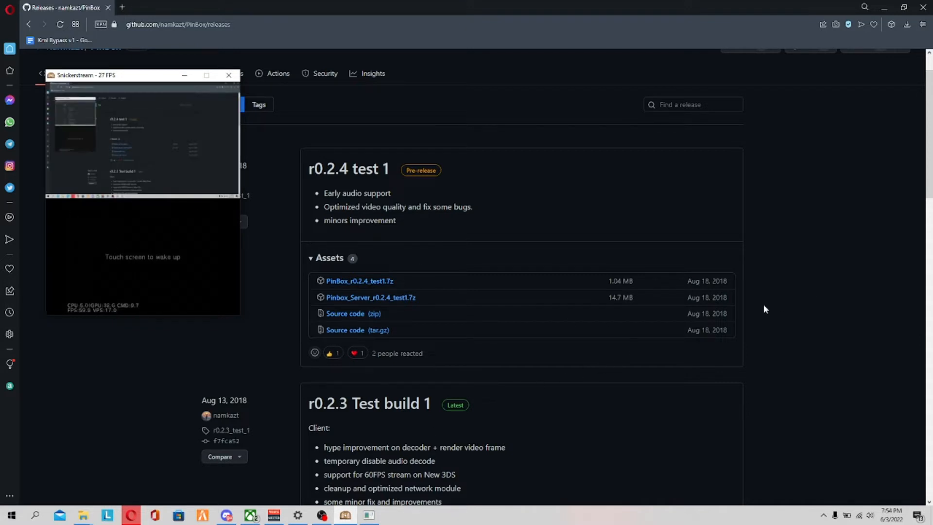
mouse_move(837, 326)
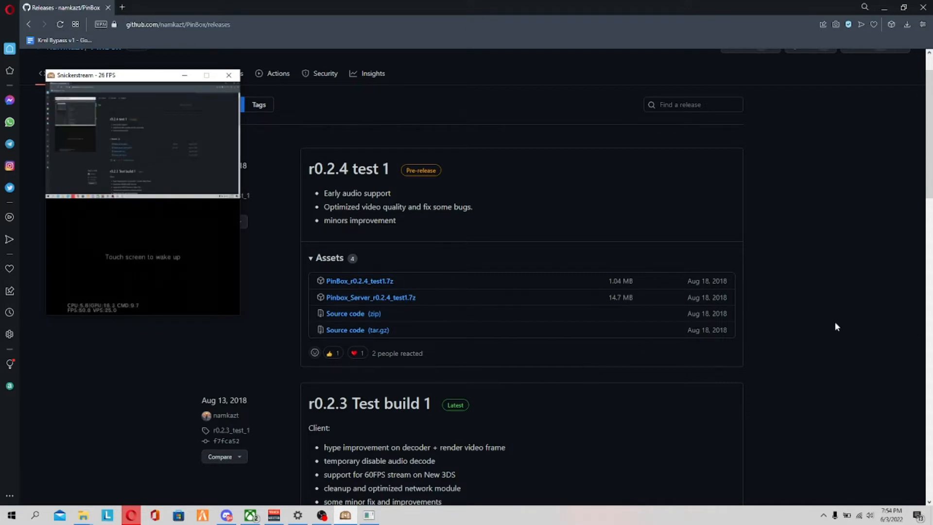
left_click(228, 75)
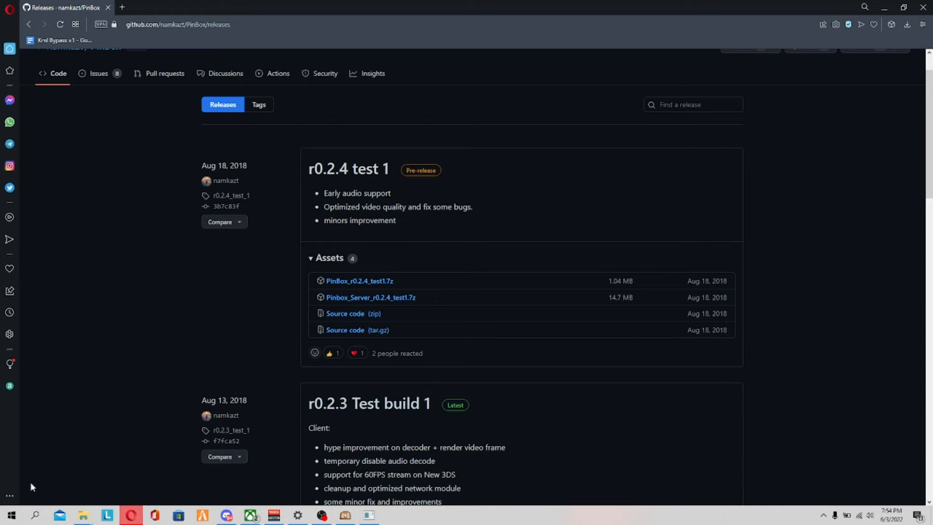
Step: Open the Start menu and its search box to find yuzu
left_click(34, 515)
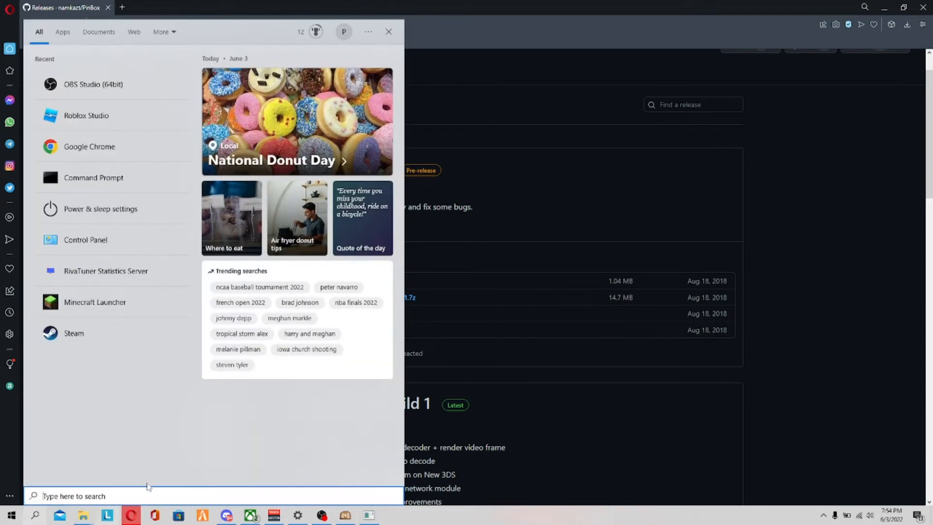
left_click(367, 515)
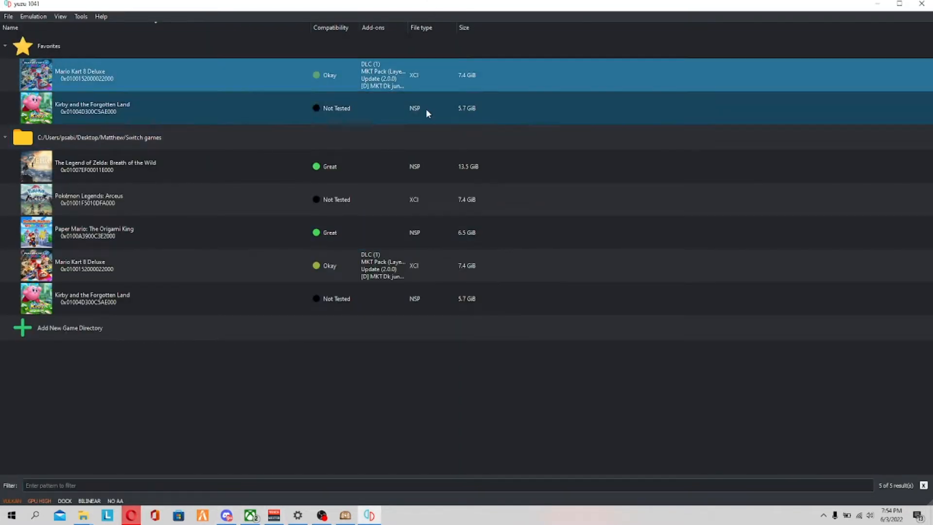
Step: Open yuzu's Emulation > Configure > Controls settings
left_click(34, 16)
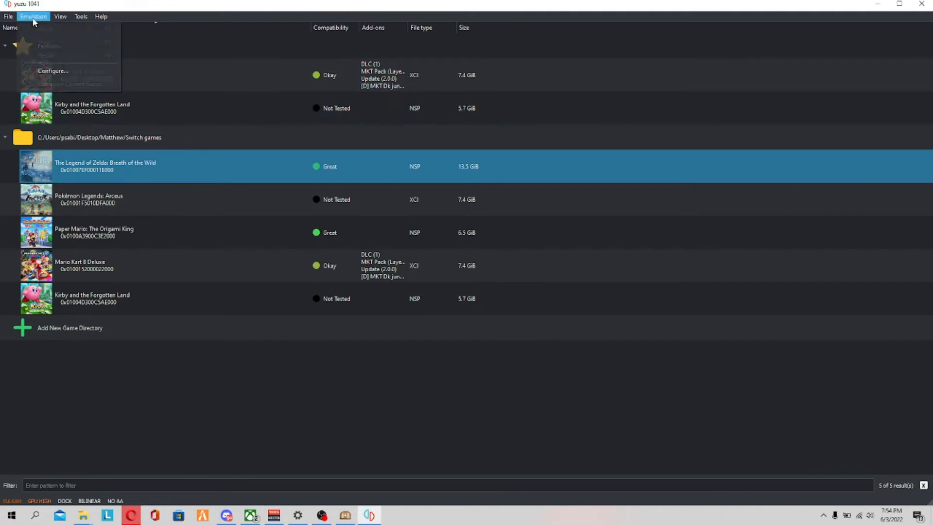
left_click(53, 71)
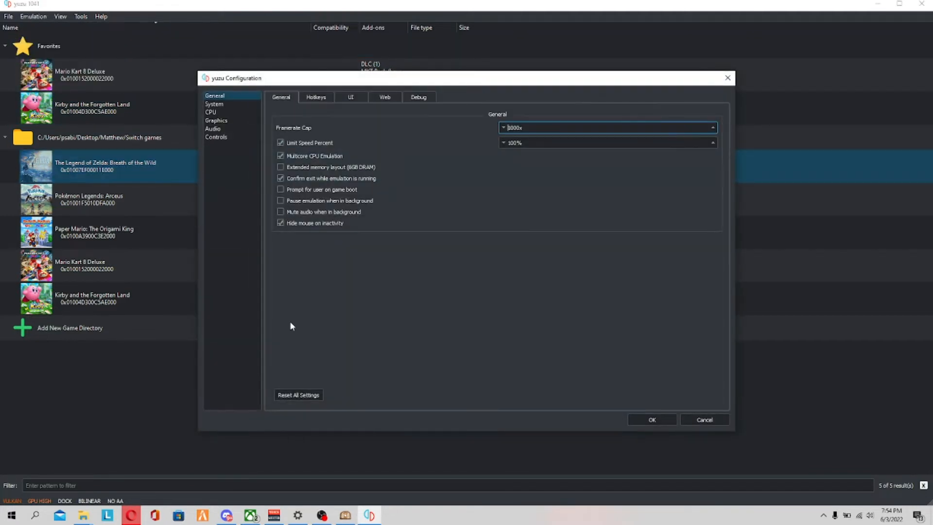
left_click(215, 137)
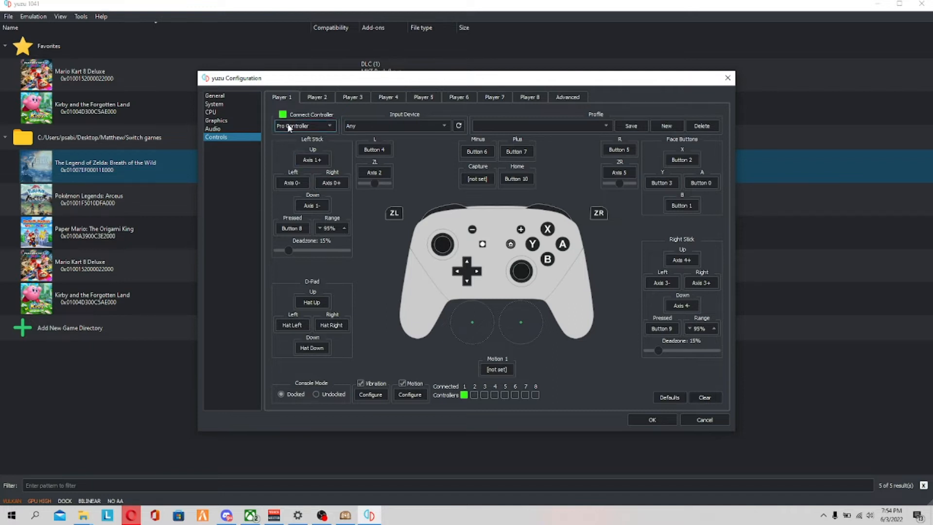
Step: Set Player 1's input device to the Xbox 360 controller
left_click(396, 125)
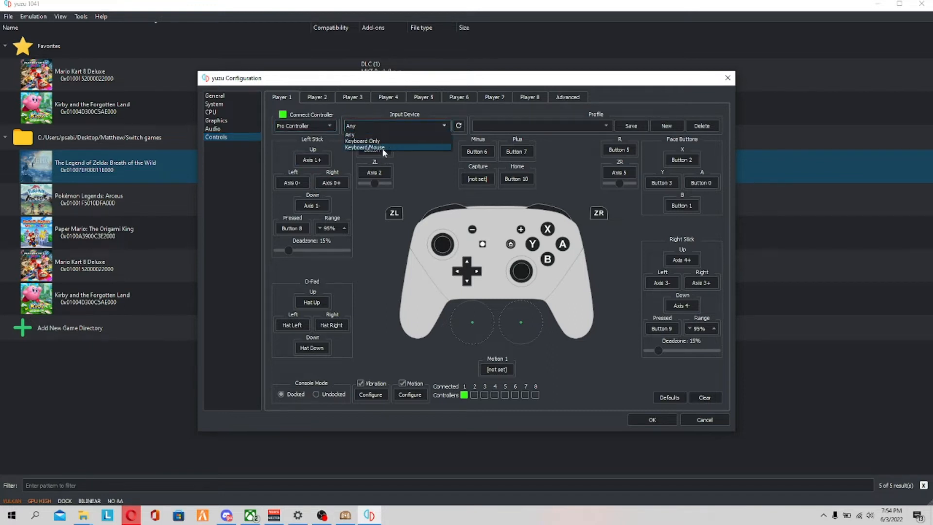
left_click(350, 135)
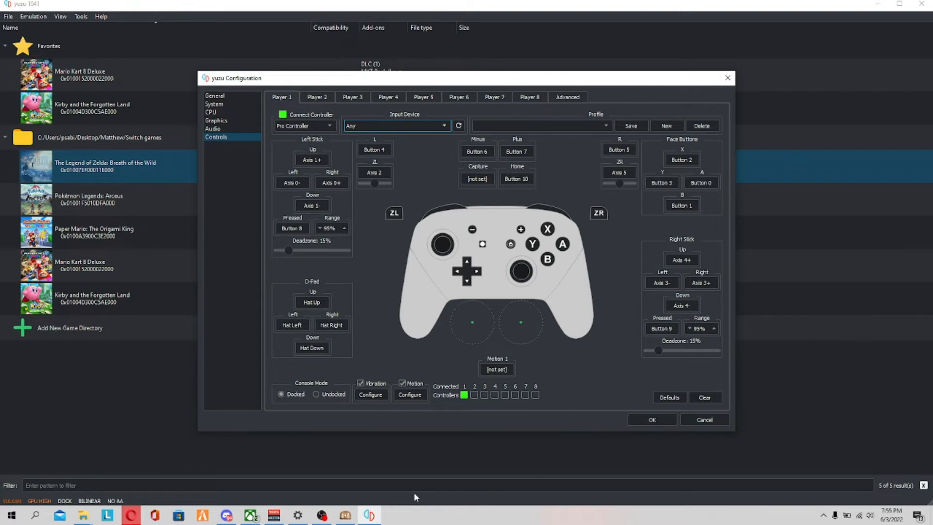
mouse_move(177, 496)
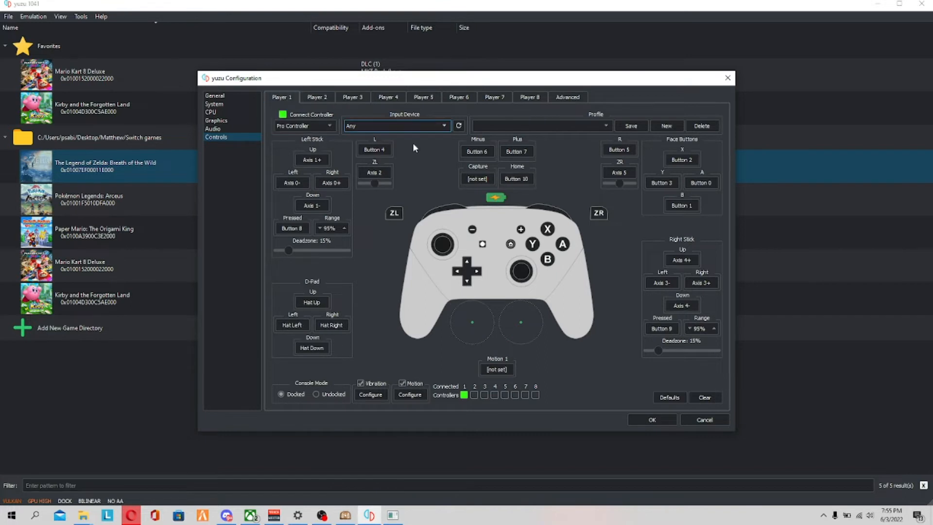
left_click(317, 97)
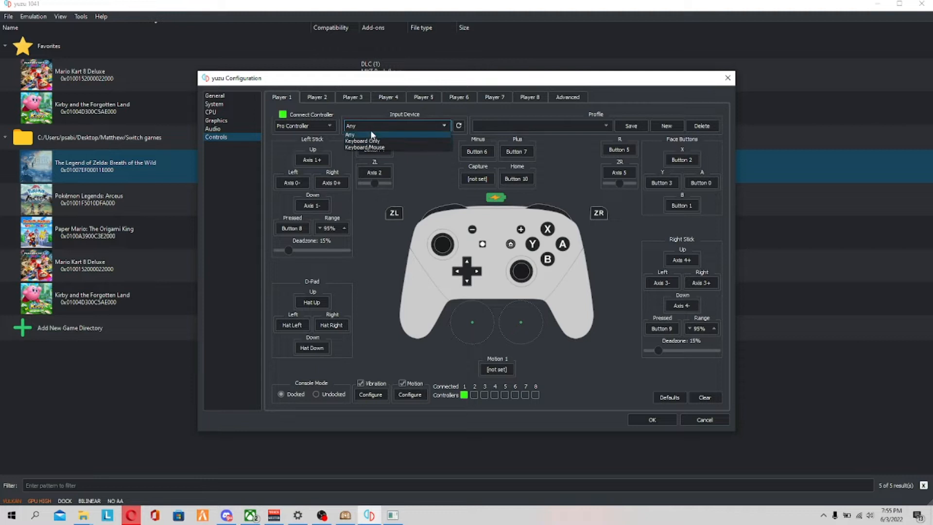
left_click(704, 420)
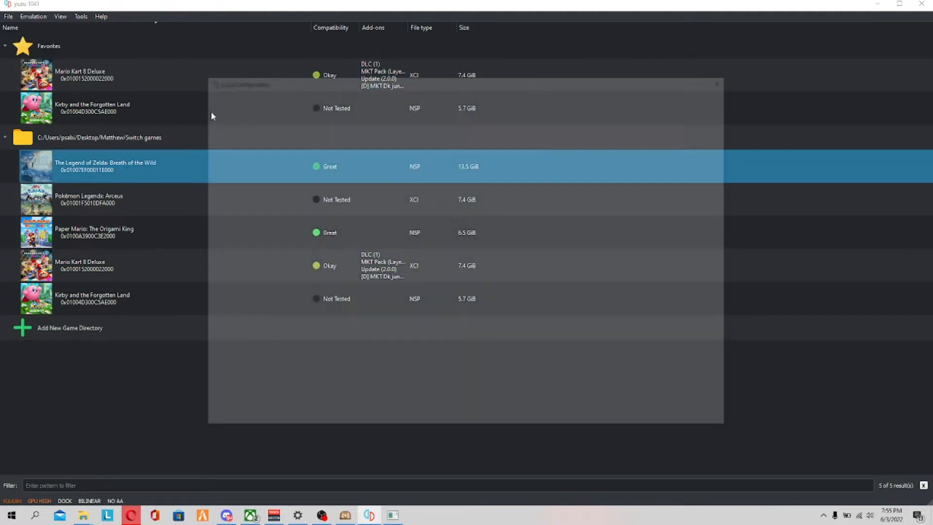
Step: Bind Player 1's L input to the controller bumper (Button 4)
left_click(216, 137)
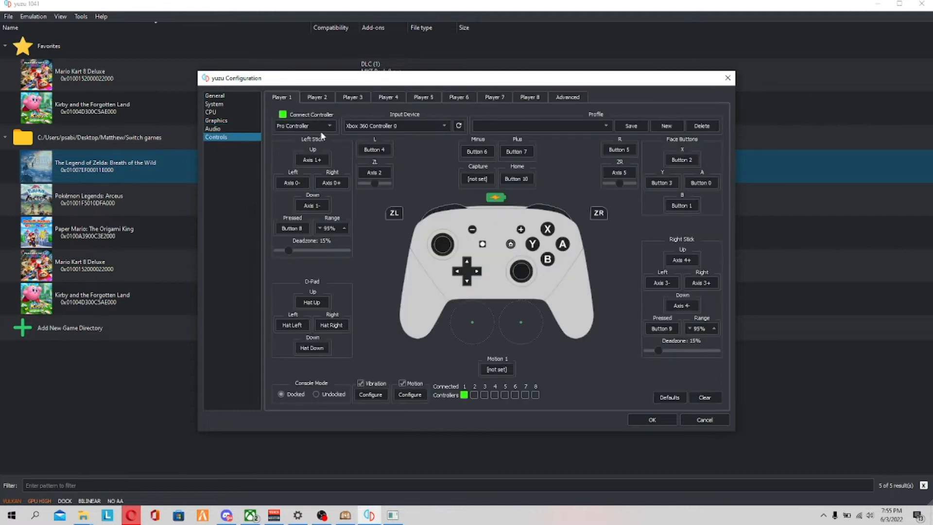
left_click(516, 151)
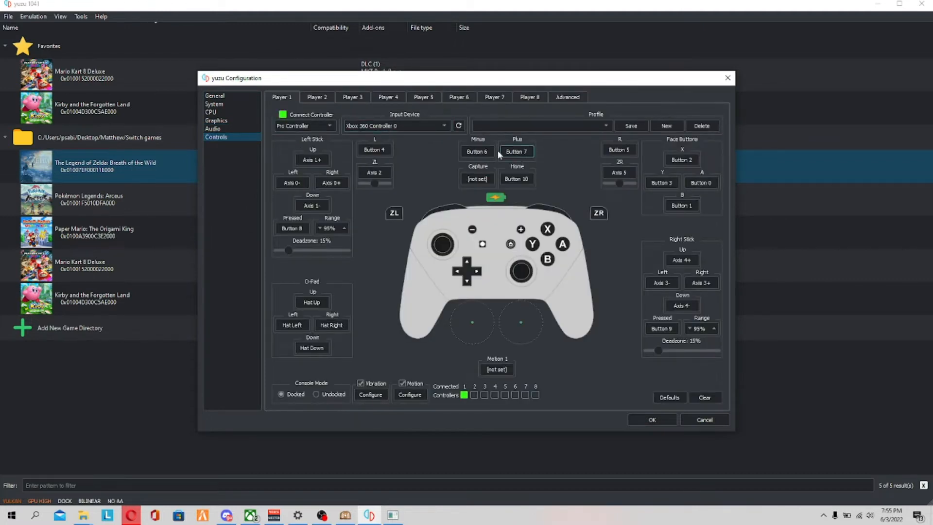
left_click(374, 150)
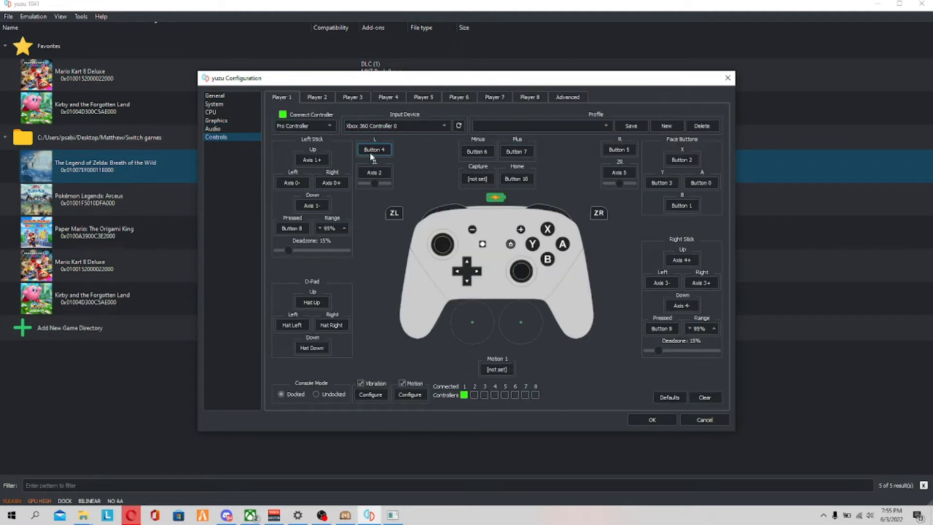
left_click(373, 150)
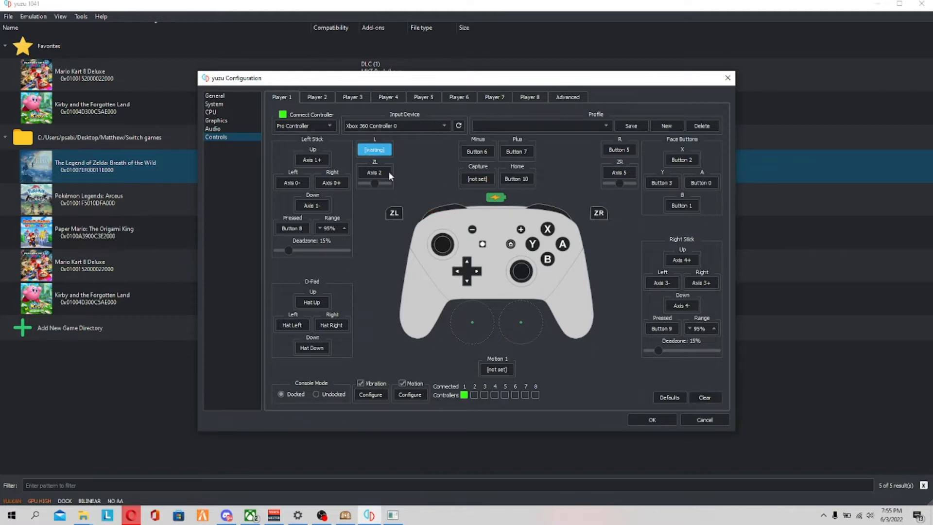
Step: Bind ZL to the trigger (Axis 2), retrying the binding several times
left_click(374, 172)
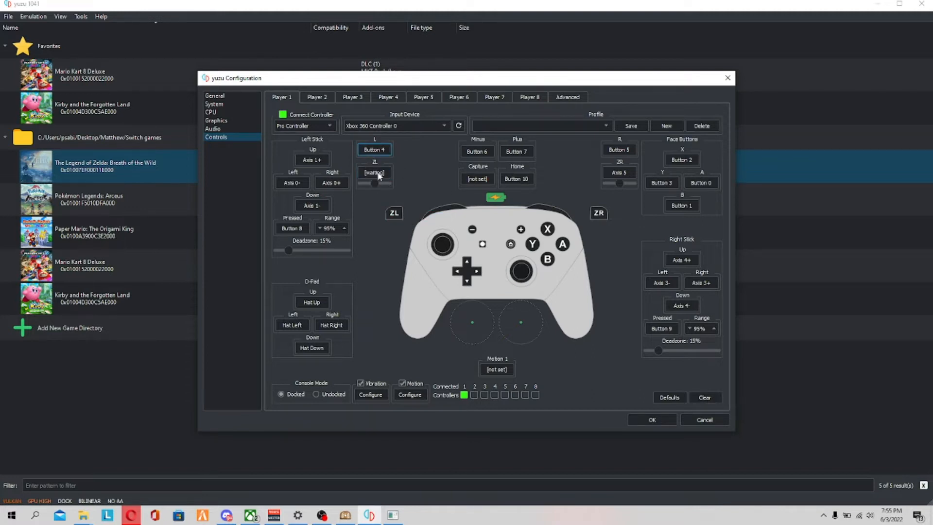
left_click(374, 172)
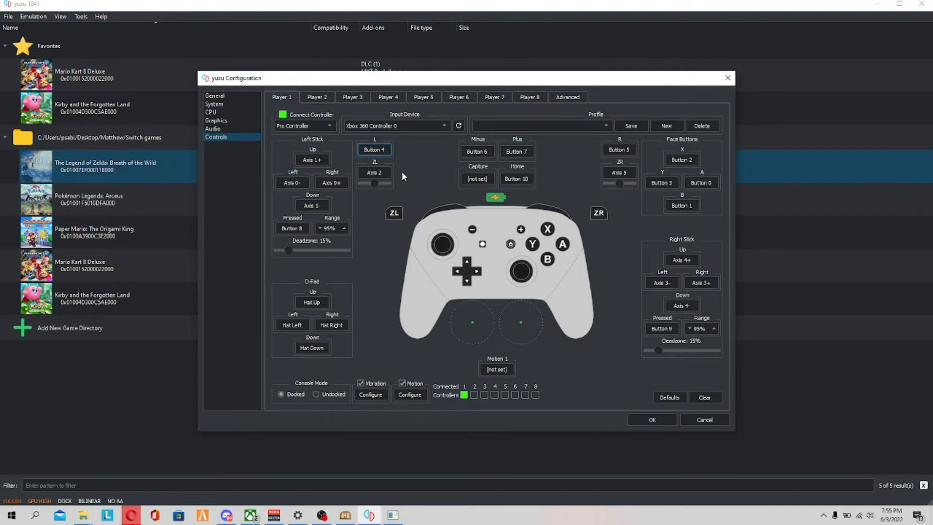
left_click(375, 172)
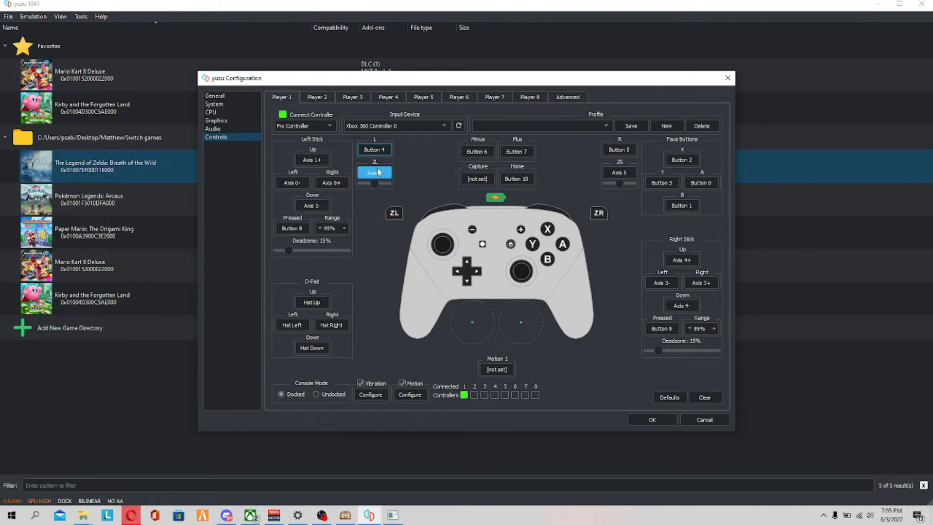
left_click(374, 173)
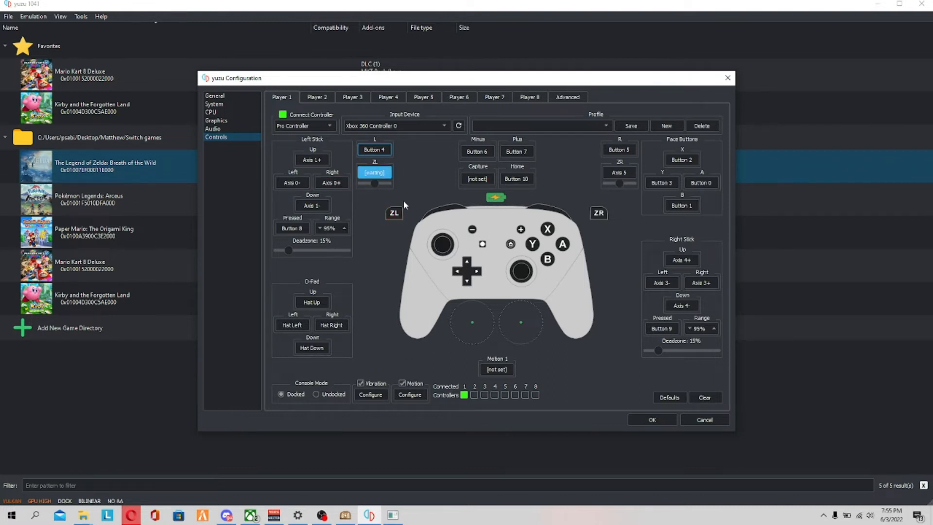
left_click(373, 173)
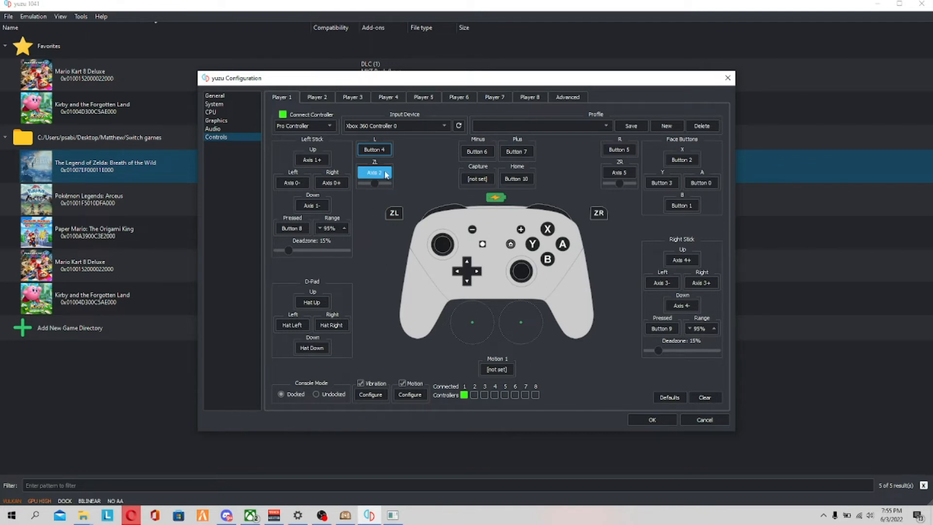
left_click(374, 149)
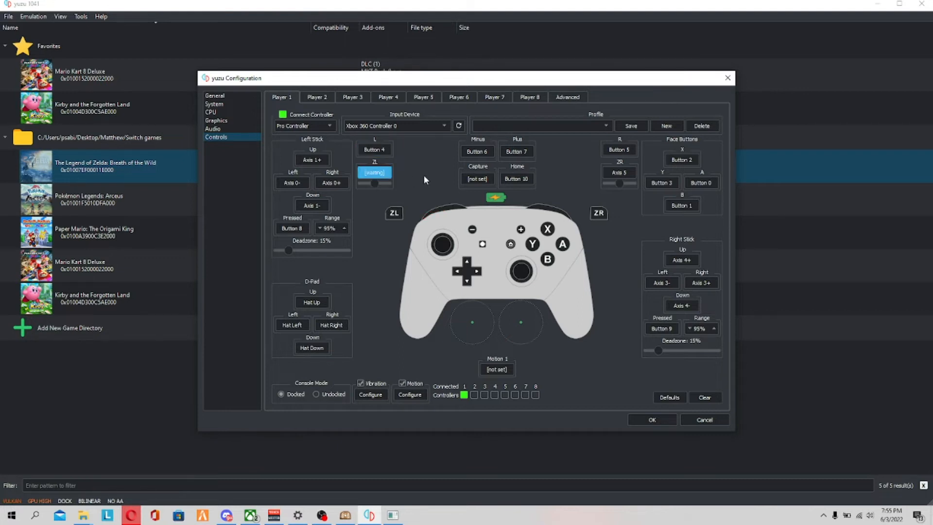
mouse_move(438, 154)
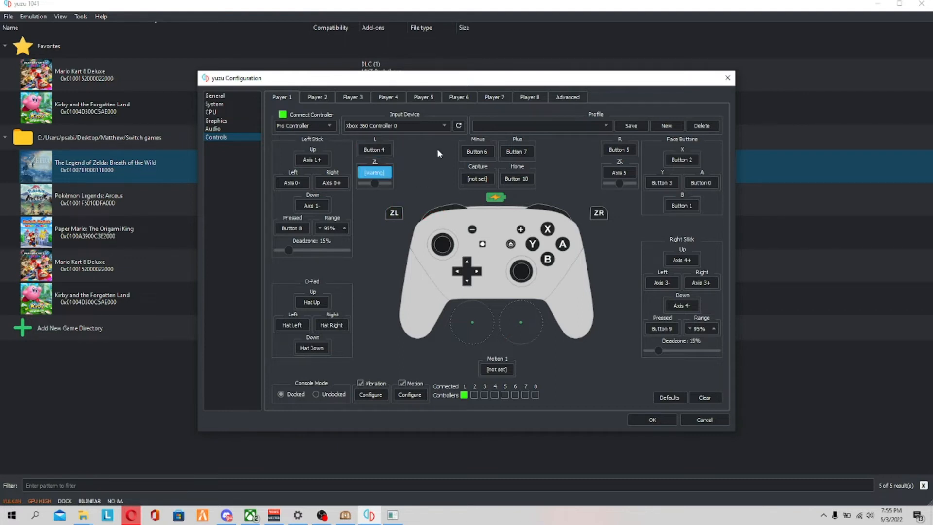
left_click(374, 172)
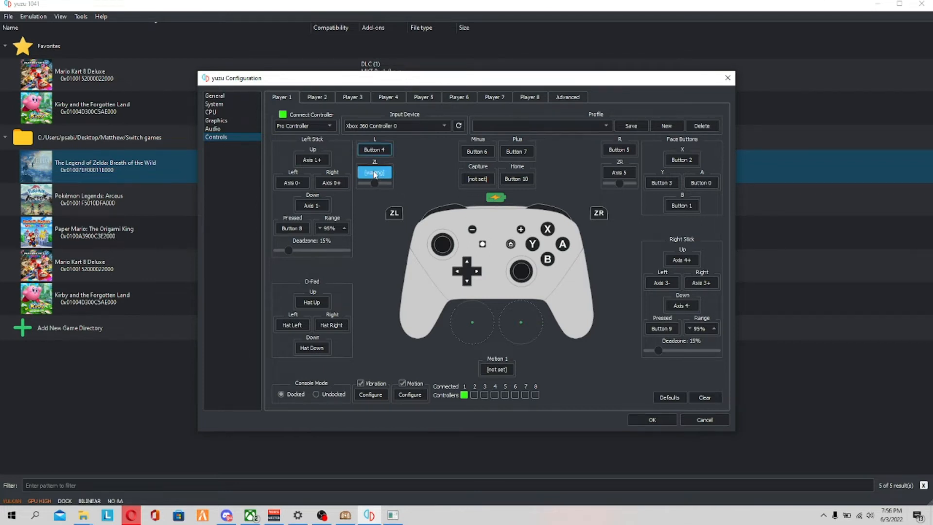
Step: Finish binding ZL to Axis 2 and close Configuration with OK
left_click(374, 173)
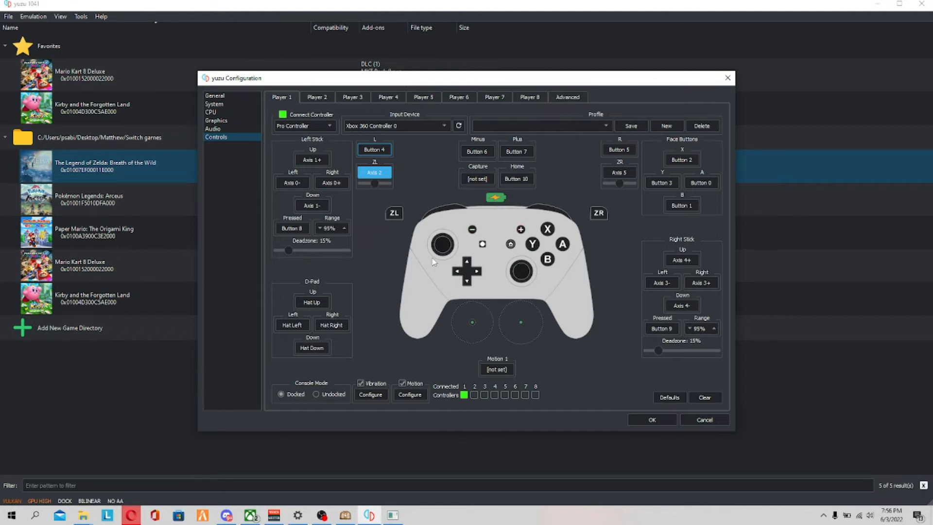
left_click(466, 262)
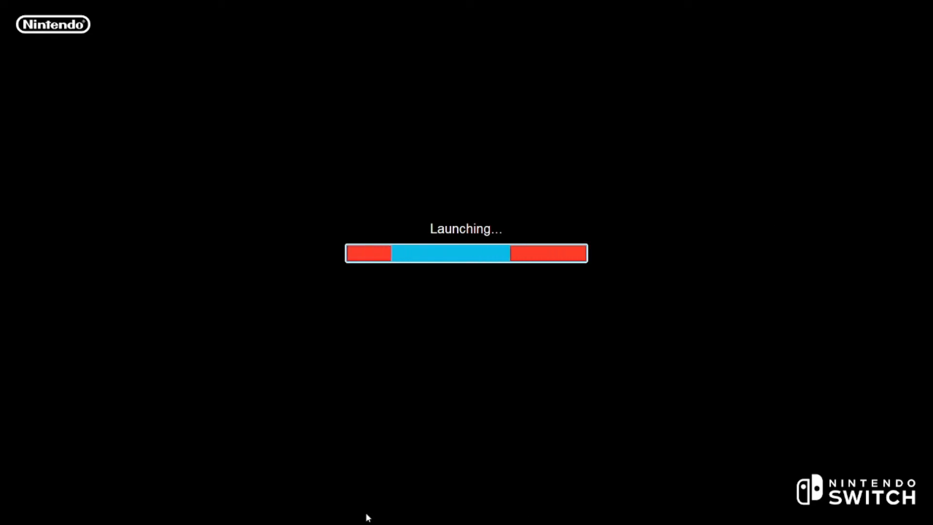
Step: Let Breath of the Wild boot to its title menu with Continue highlighted
left_click(11, 515)
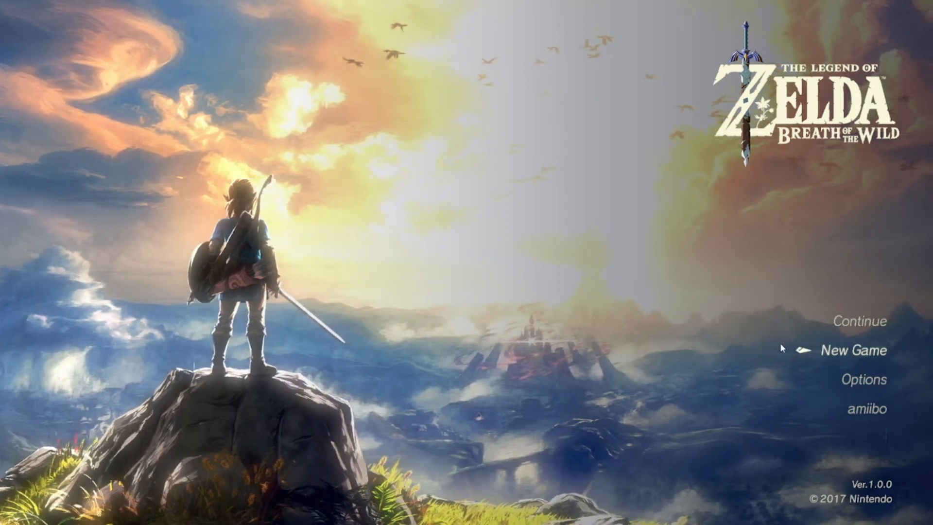
mouse_move(840, 322)
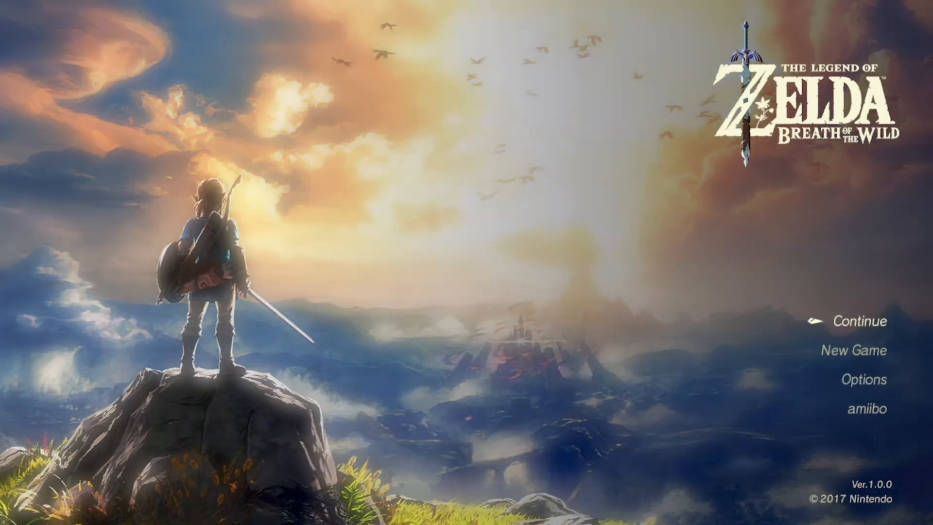
left_click(10, 514)
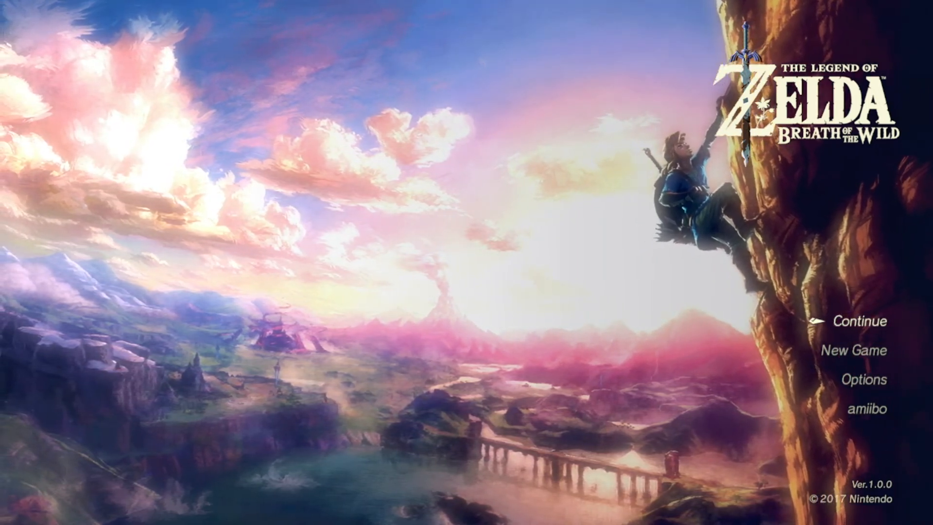
Step: Pick the 16:28 Great Plateau save from the saved games list and start loading it
left_click(856, 321)
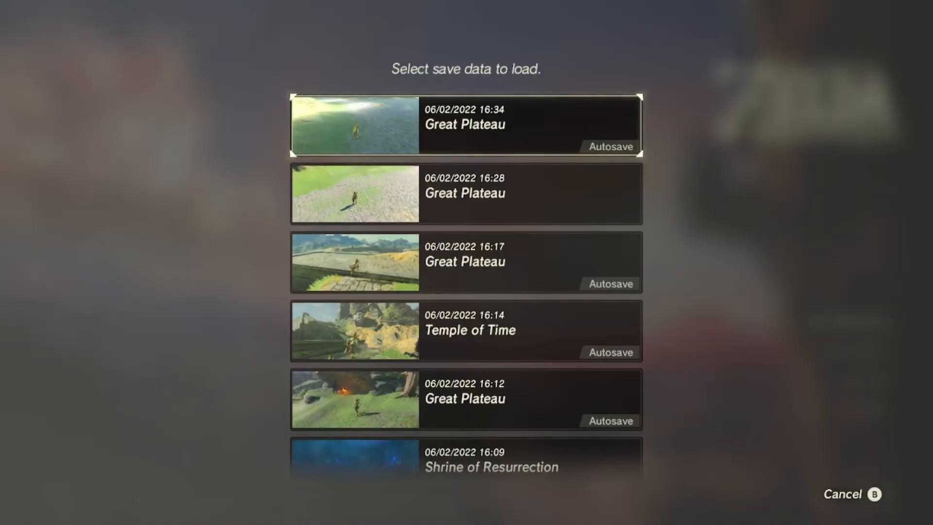
key("down")
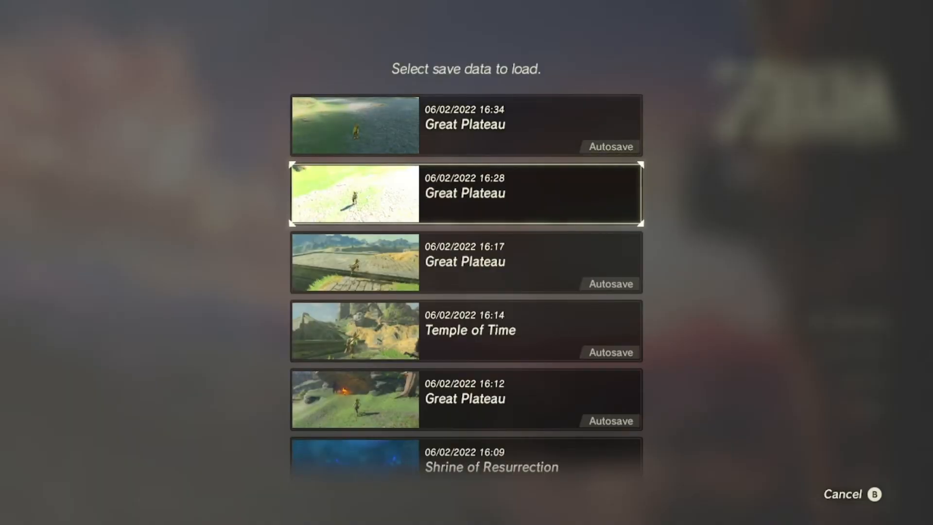
left_click(466, 193)
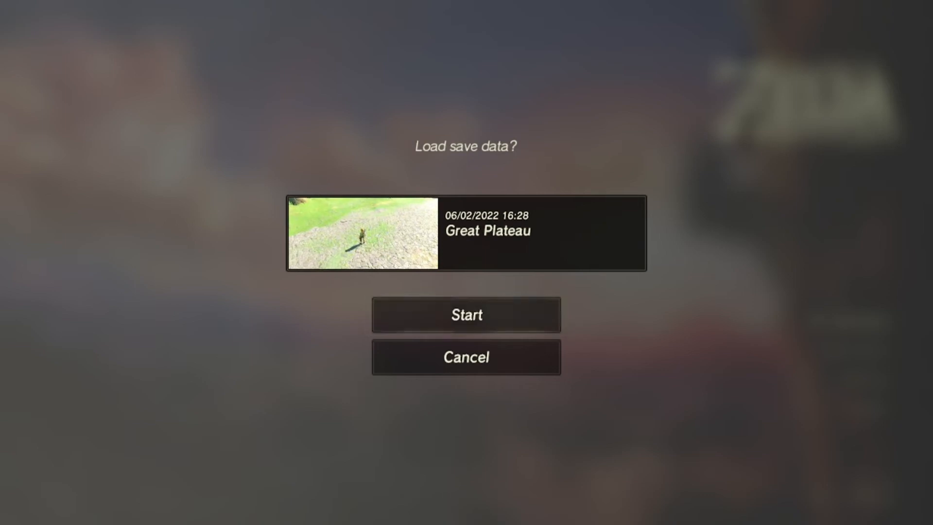
left_click(467, 314)
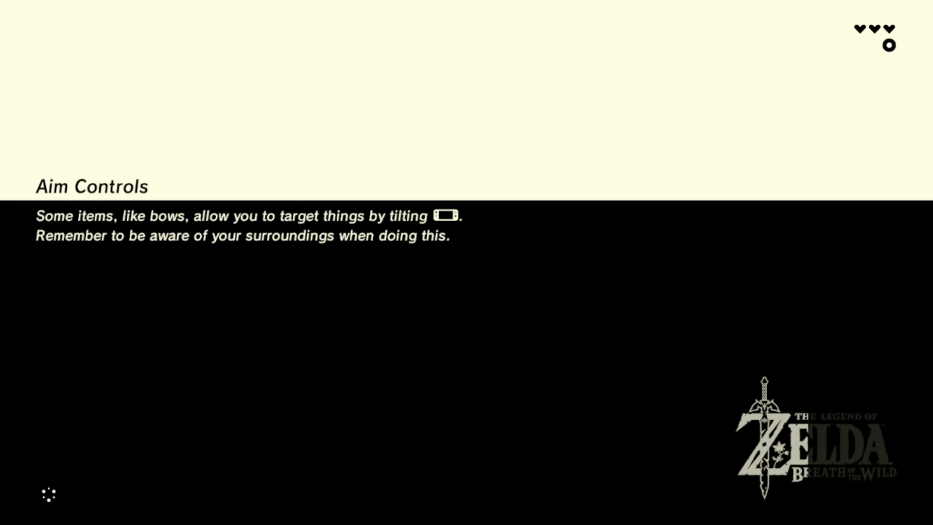
Step: Bring the Snickerstream stream window back over yuzu while the save loads
left_click(11, 514)
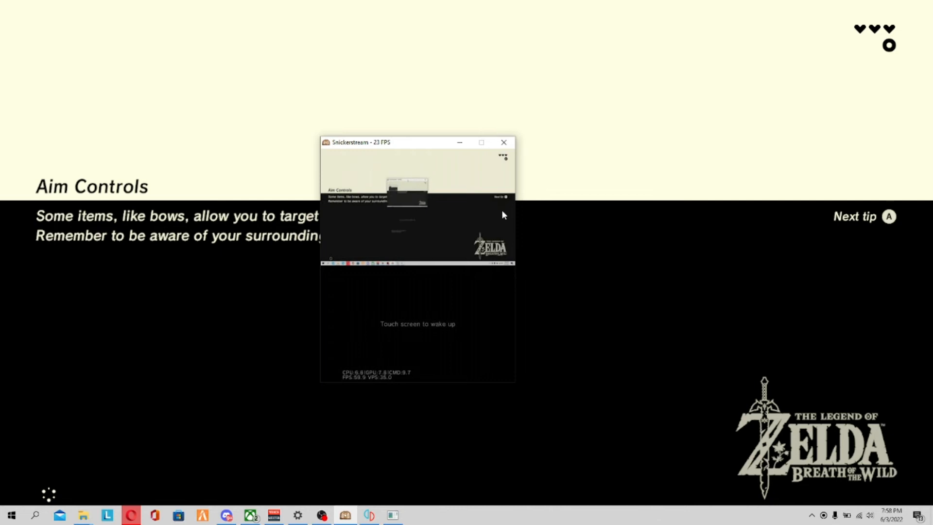
mouse_move(411, 102)
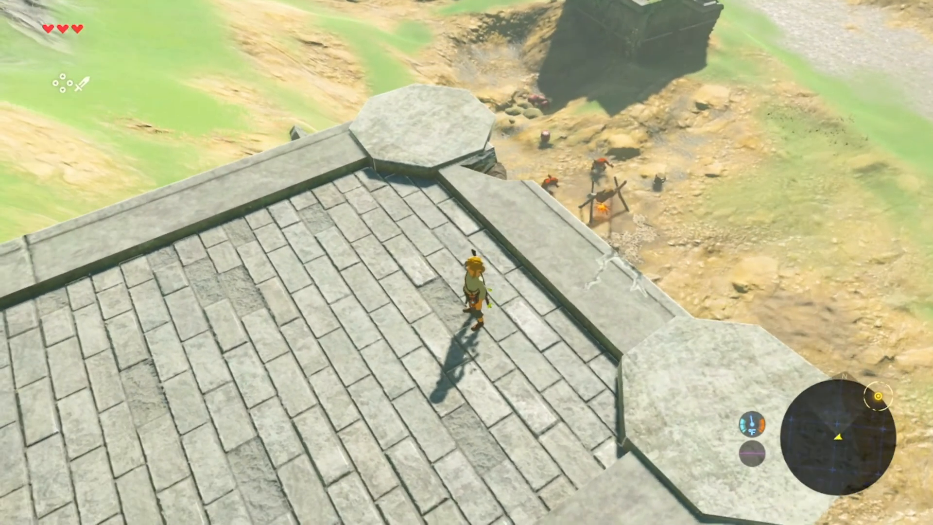
Step: Check the 3DS stream preview, then open the Windows Start menu's installed apps list
left_click(10, 515)
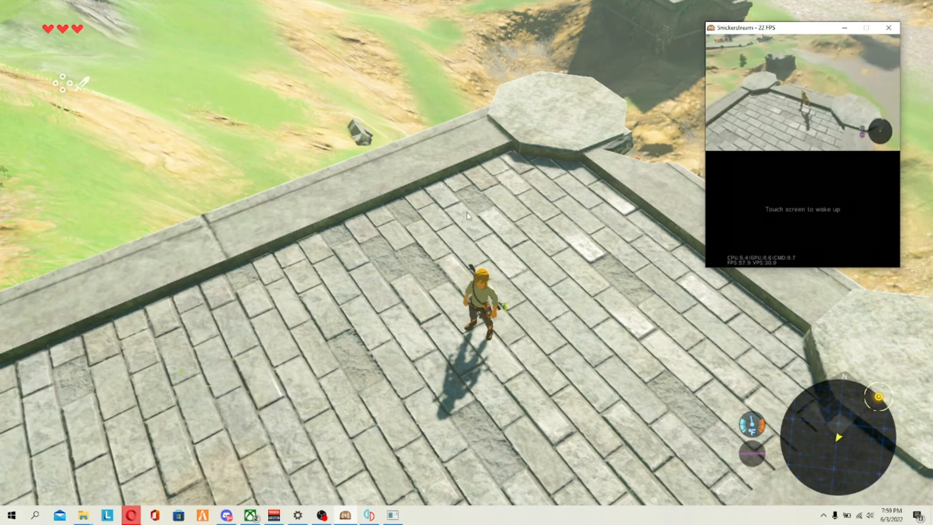
mouse_move(130, 183)
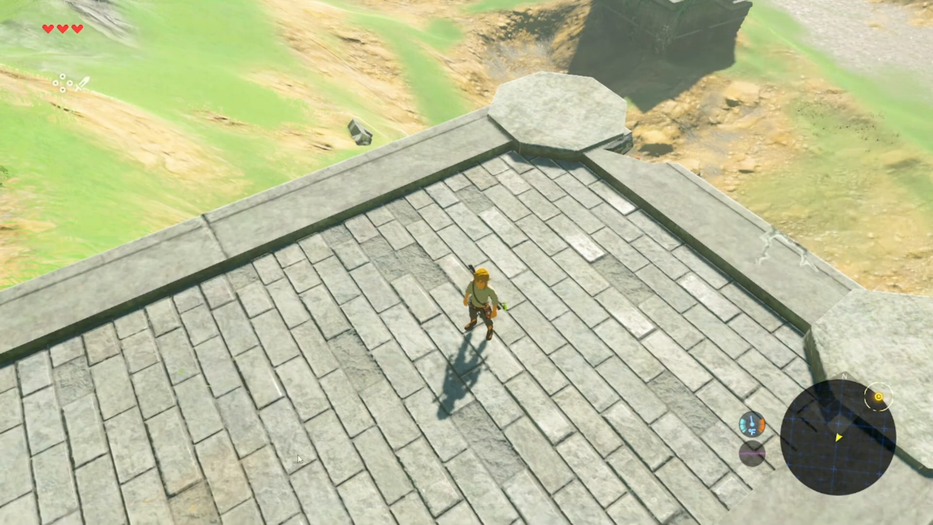
left_click(10, 514)
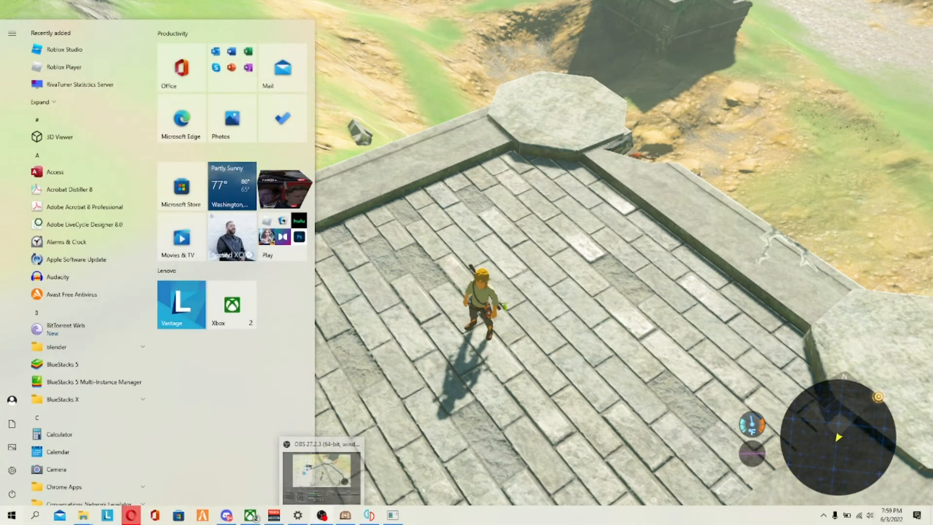